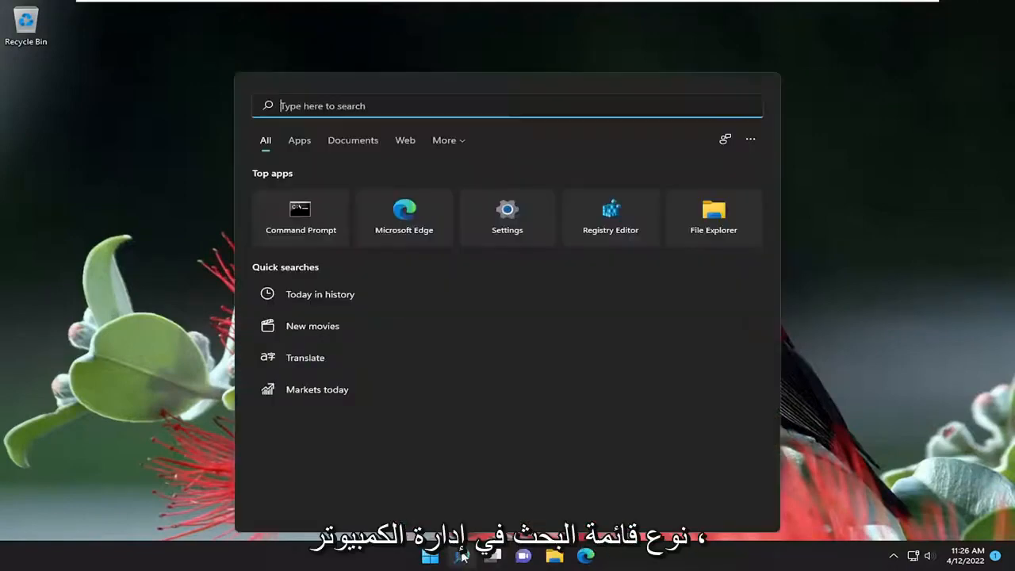
Search Start for 'computer Management' and launch Computer Management
{"action": "type", "text": "computer Management"}
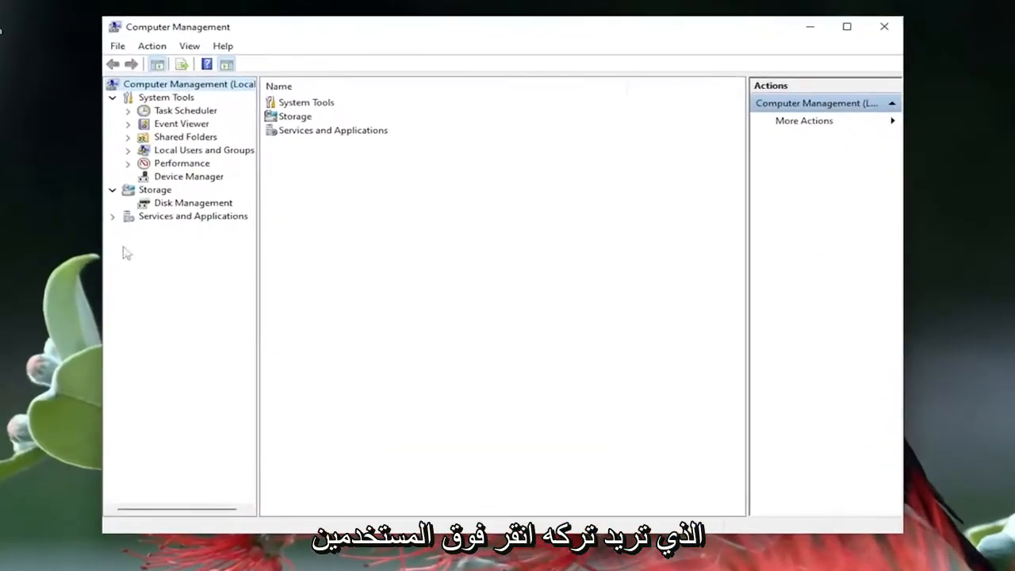
Expand Local Users and Groups and bring up the Users folder's context menu
{"action": "left_click", "coordinate": [204, 150]}
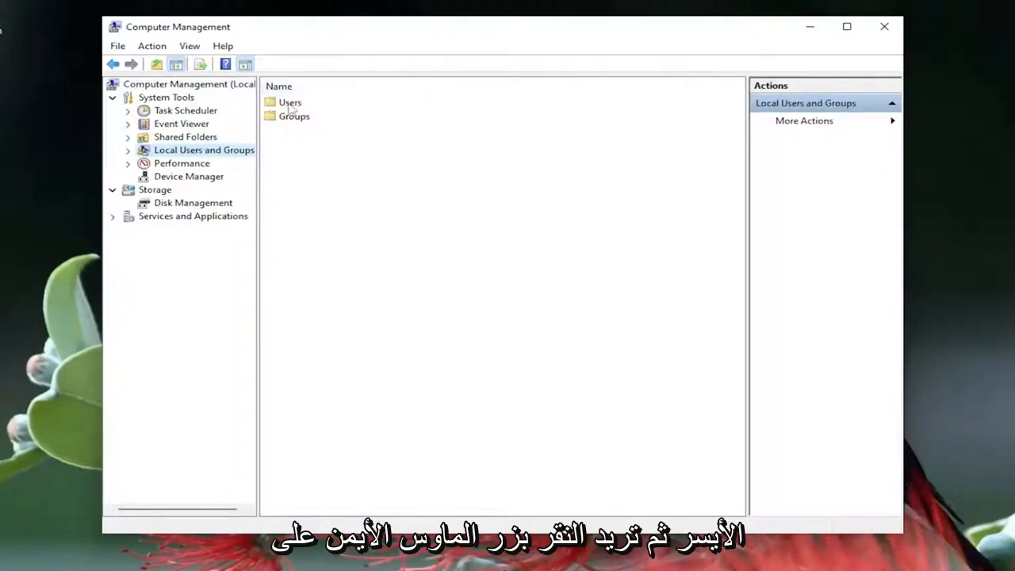
{"action": "right_click", "coordinate": [289, 101]}
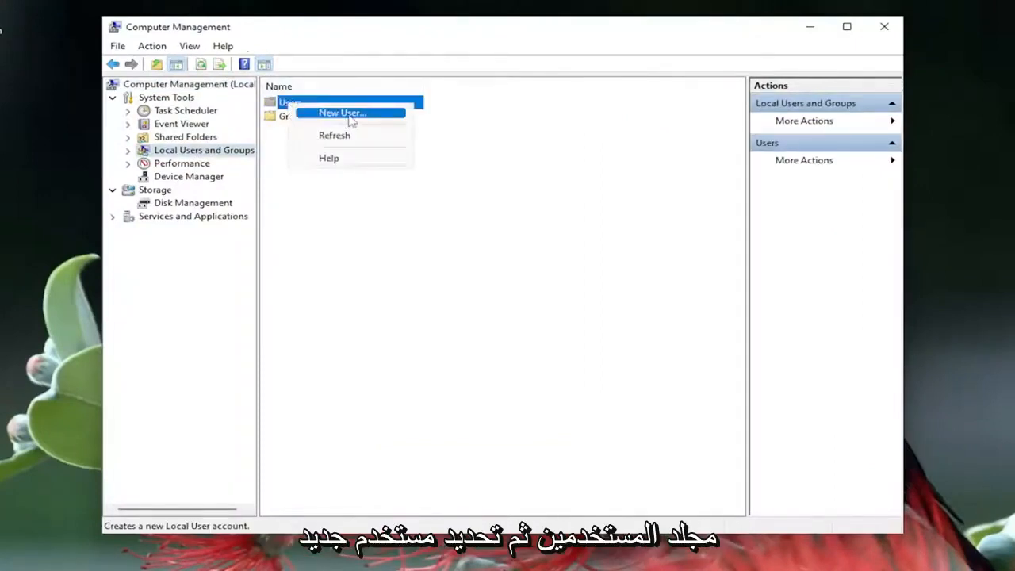
Start a new local user and enter the user name 'New Account'
{"action": "left_click", "coordinate": [342, 112]}
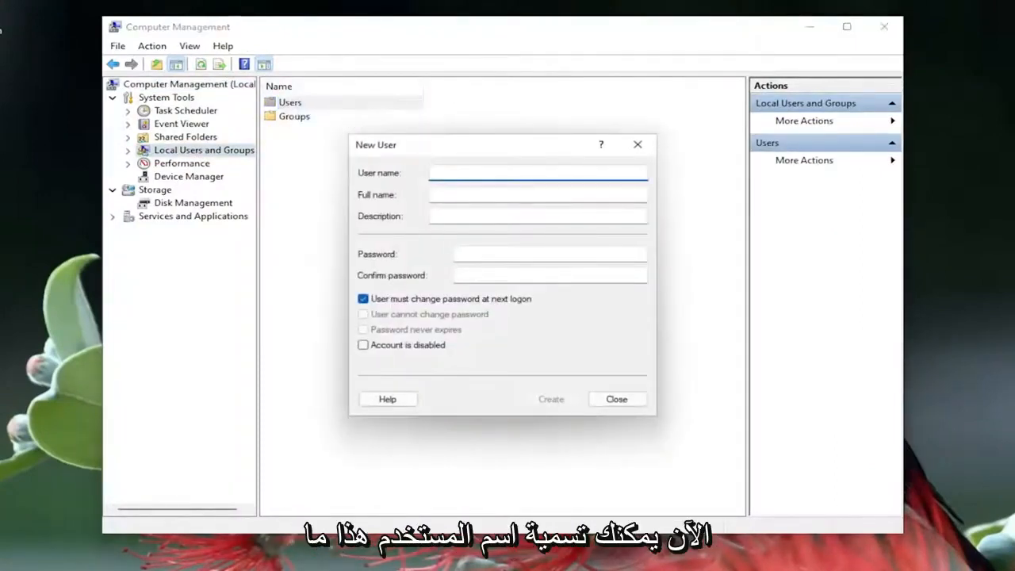
{"action": "left_click", "coordinate": [538, 172]}
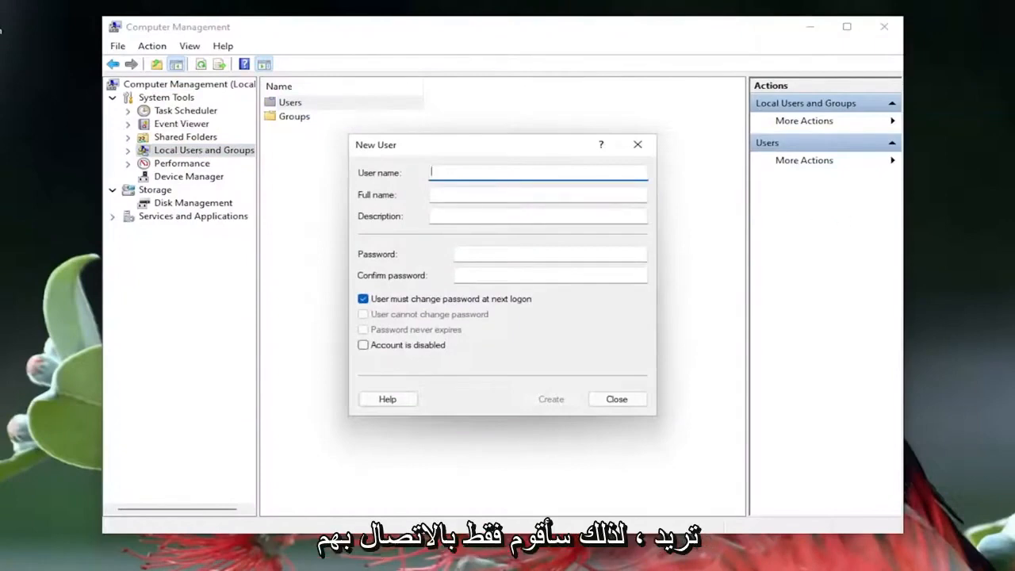
{"action": "type", "text": "New Account"}
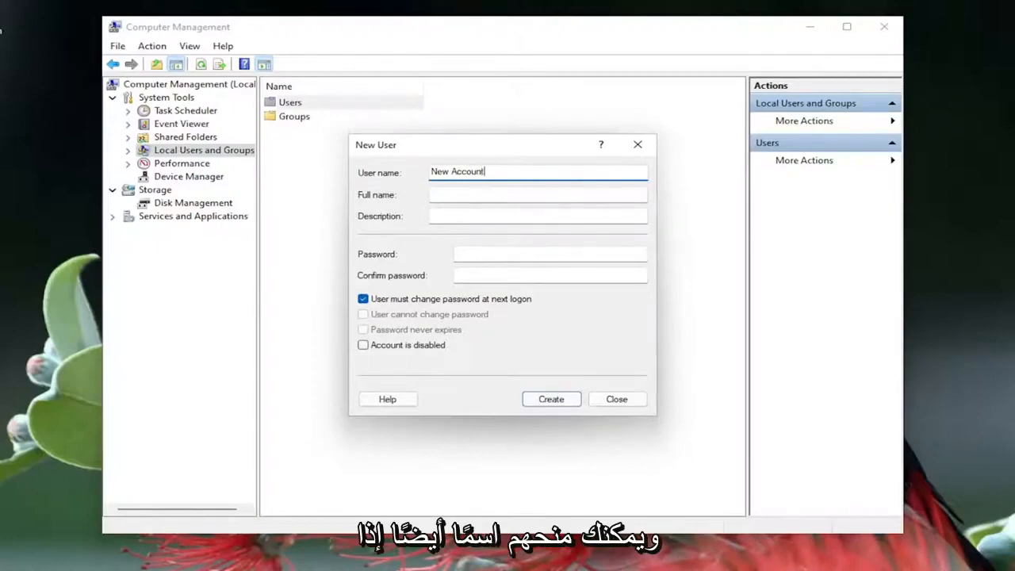
{"action": "left_click", "coordinate": [538, 193]}
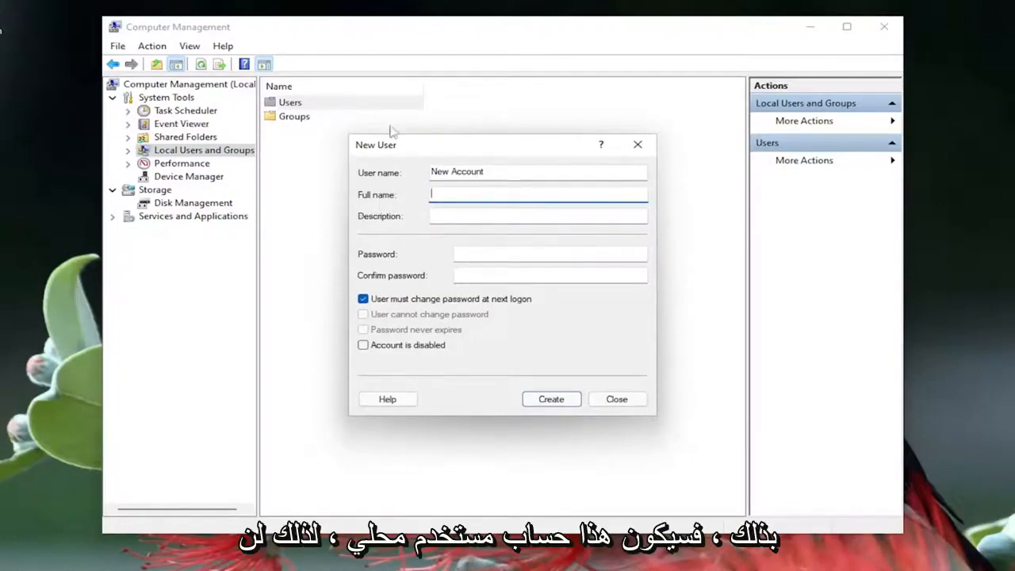
{"action": "mouse_move", "coordinate": [381, 99]}
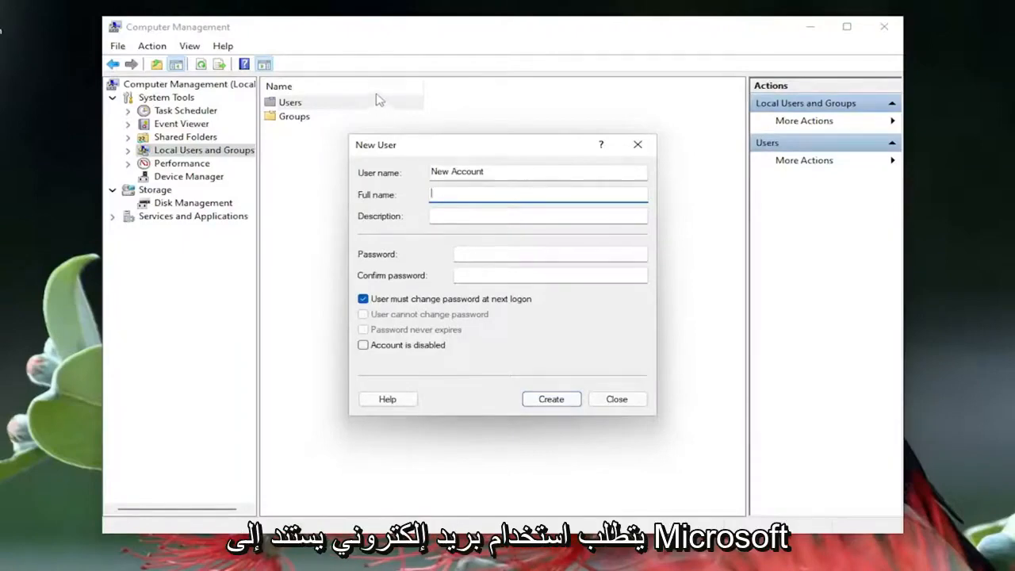
{"action": "mouse_move", "coordinate": [407, 299]}
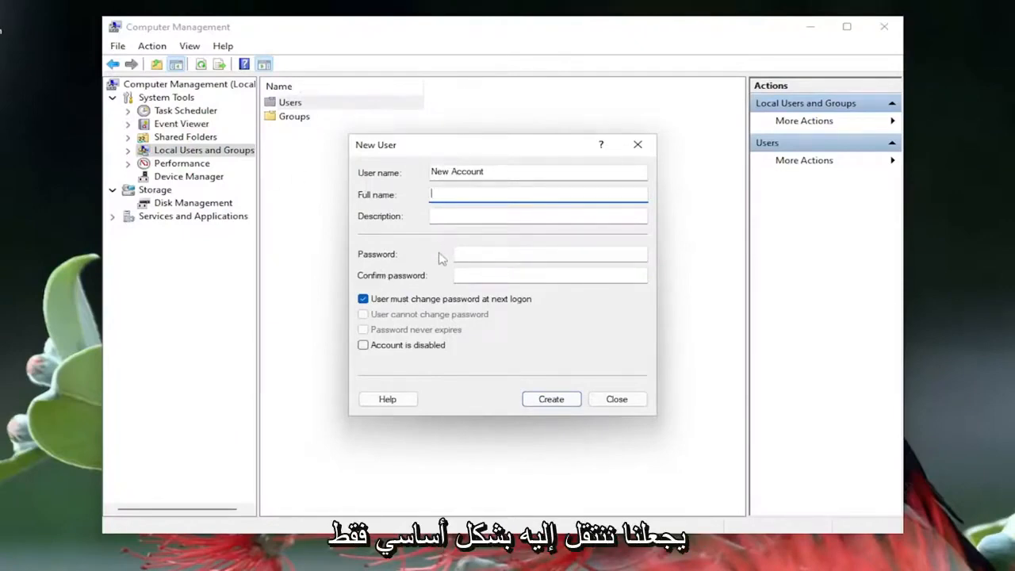
{"action": "mouse_move", "coordinate": [411, 192]}
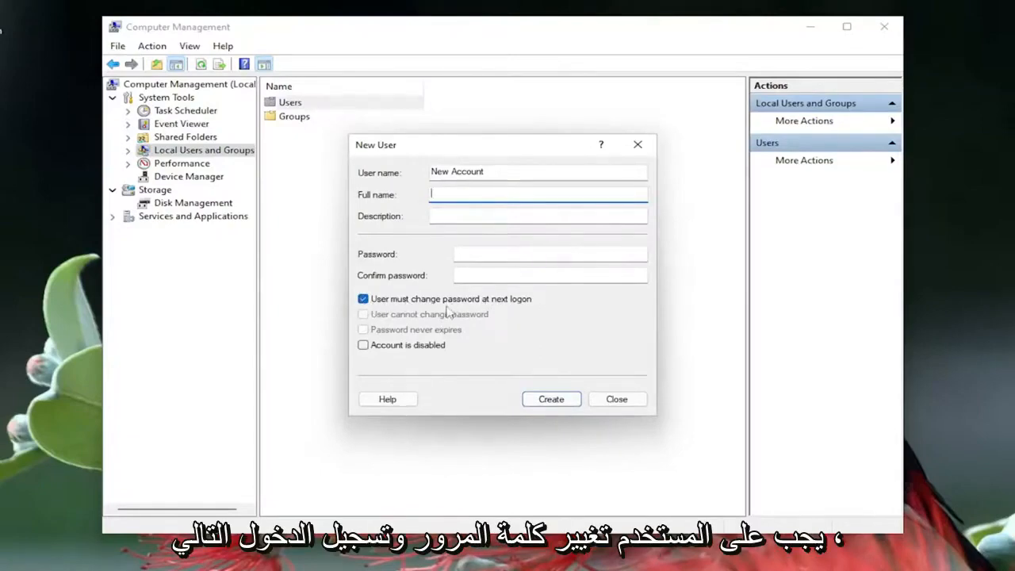
Clear 'User must change password at next logon', create the user, close, and sign out
{"action": "left_click", "coordinate": [363, 299]}
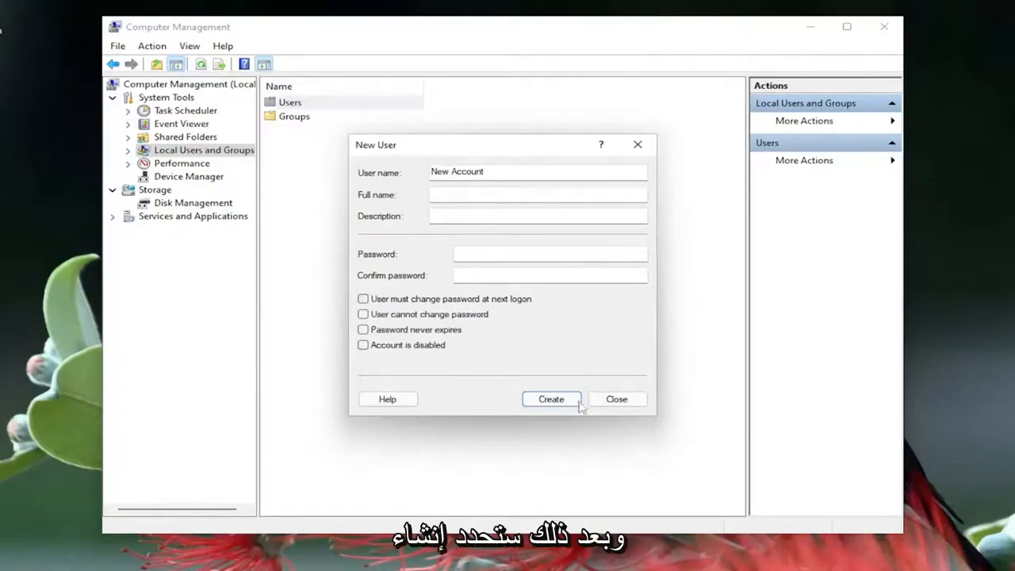
{"action": "left_click", "coordinate": [551, 399]}
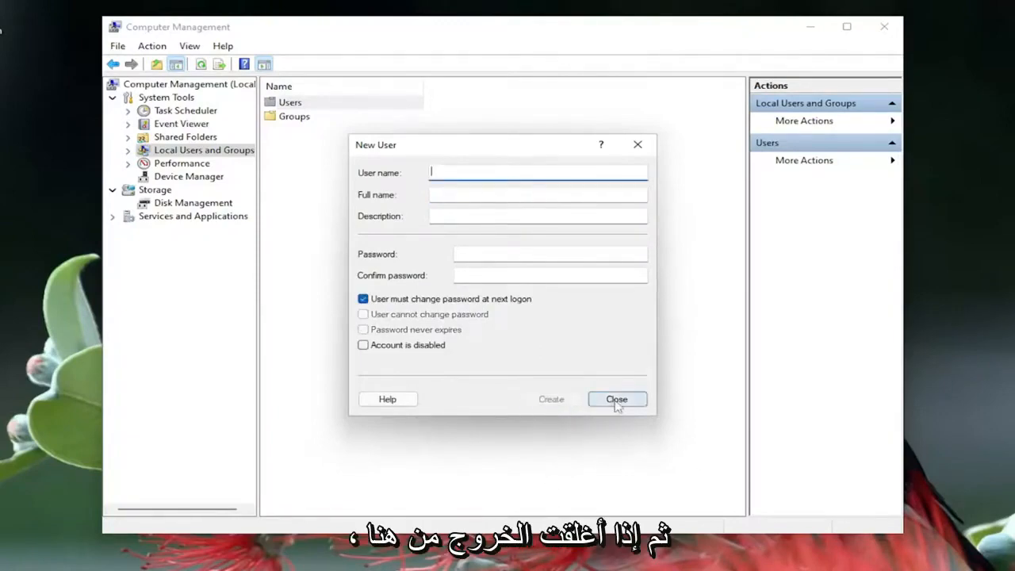
{"action": "left_click", "coordinate": [617, 399]}
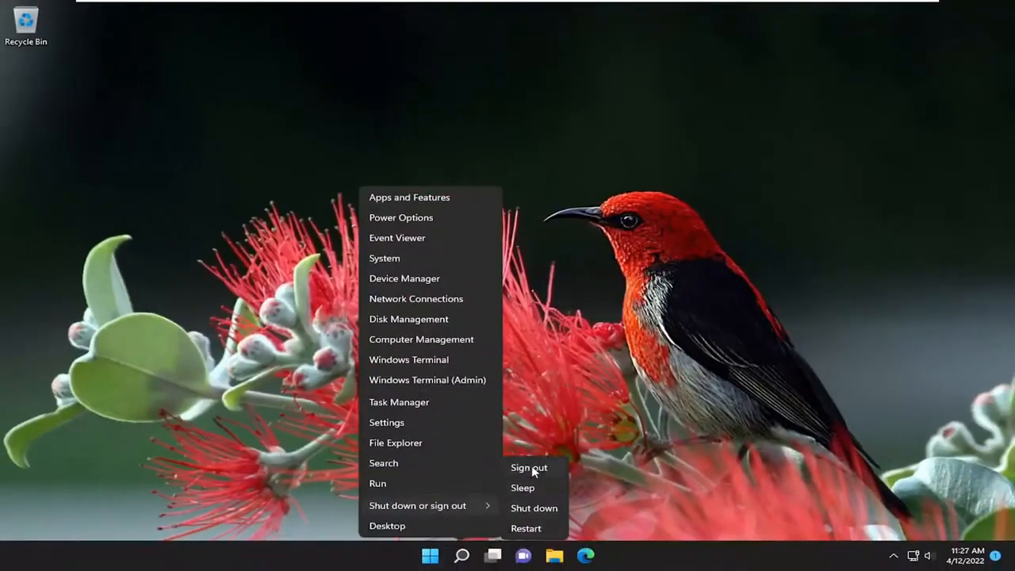
{"action": "left_click", "coordinate": [528, 467]}
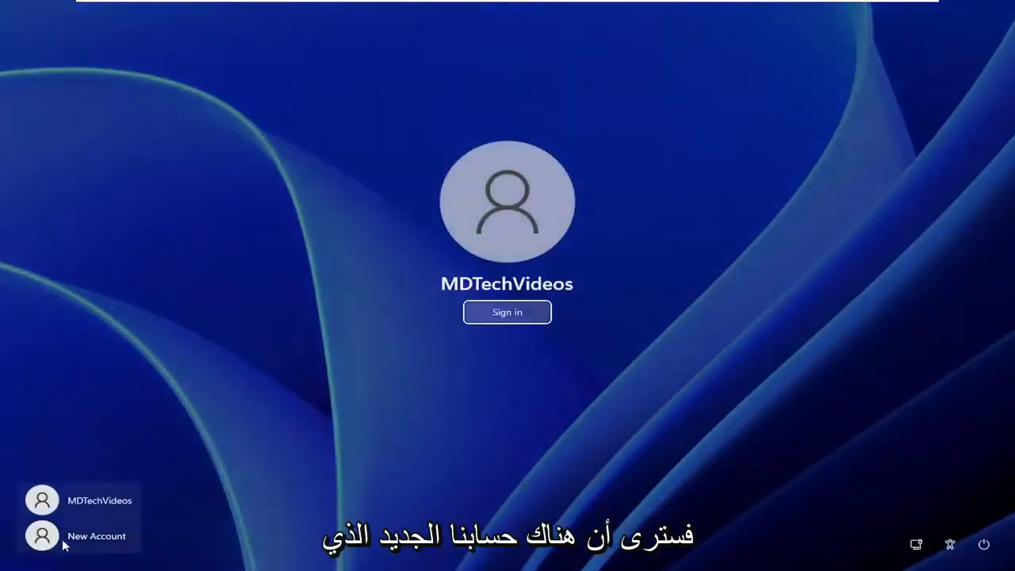
Select New Account on the sign-in screen to sign in
{"action": "left_click", "coordinate": [96, 536]}
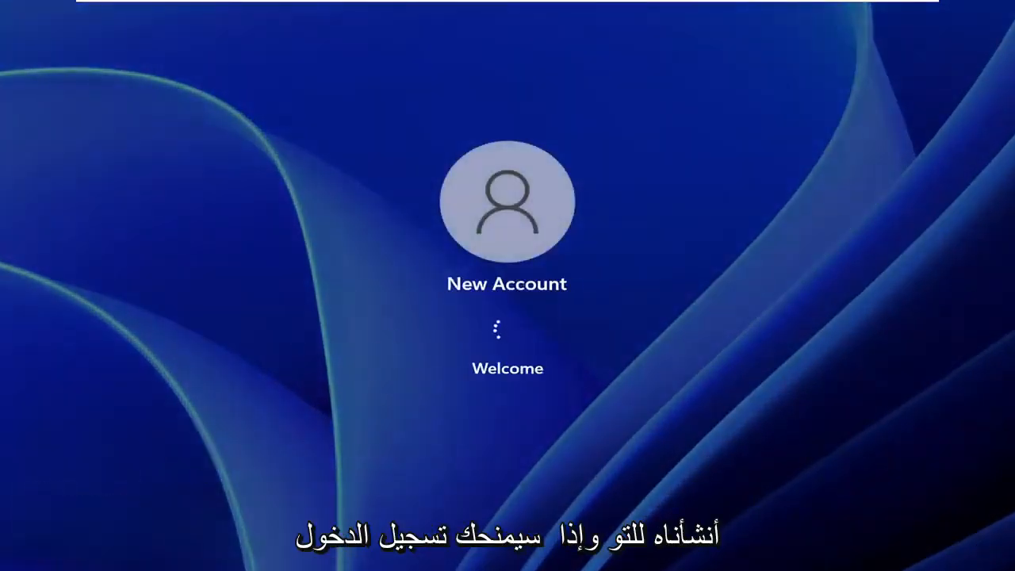